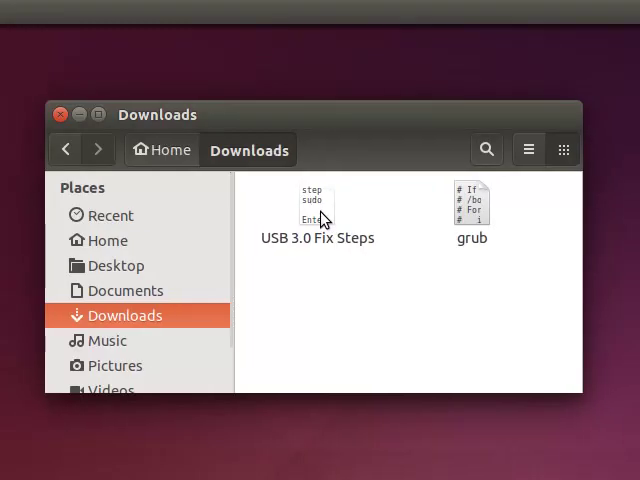
Open the USB 3.0 Fix Steps note from the Downloads folder in gedit.
{"action": "double_click", "coordinate": [317, 200]}
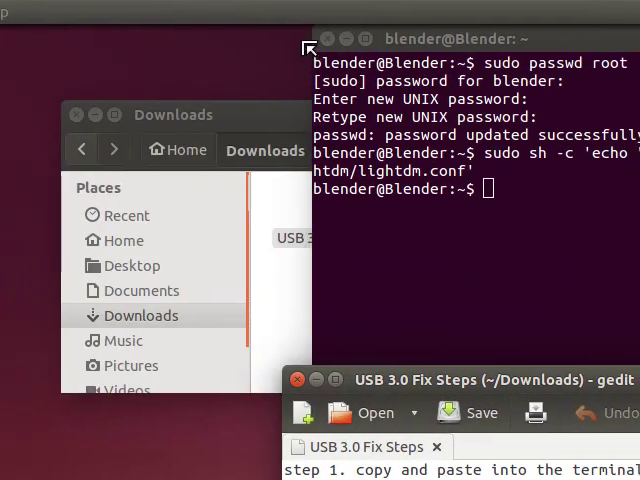
Restart Ubuntu through the session menu's Shut Down options.
{"action": "left_click", "coordinate": [625, 11]}
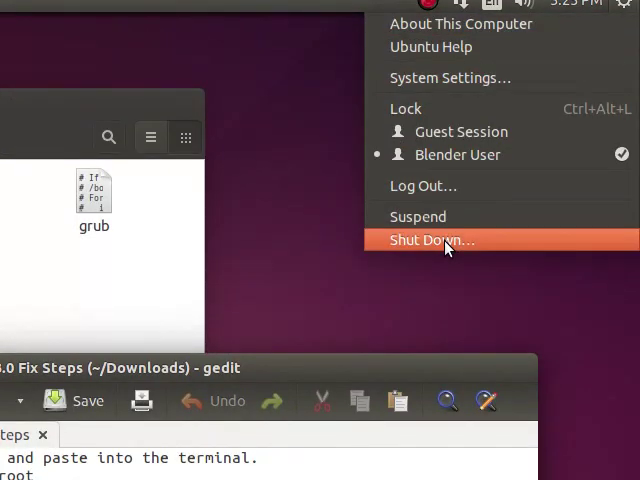
{"action": "left_click", "coordinate": [432, 240]}
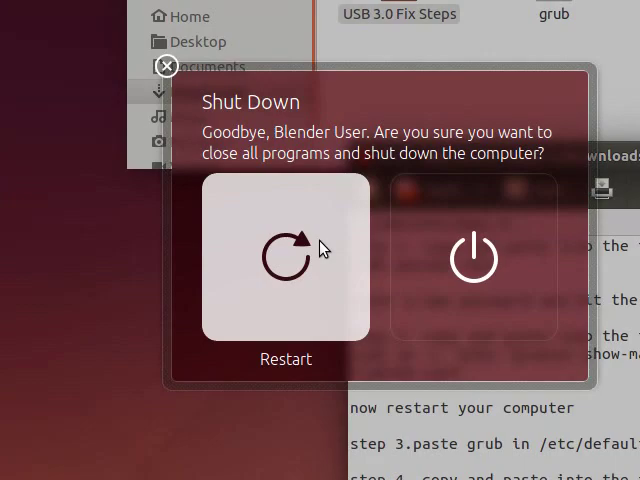
{"action": "left_click", "coordinate": [285, 256]}
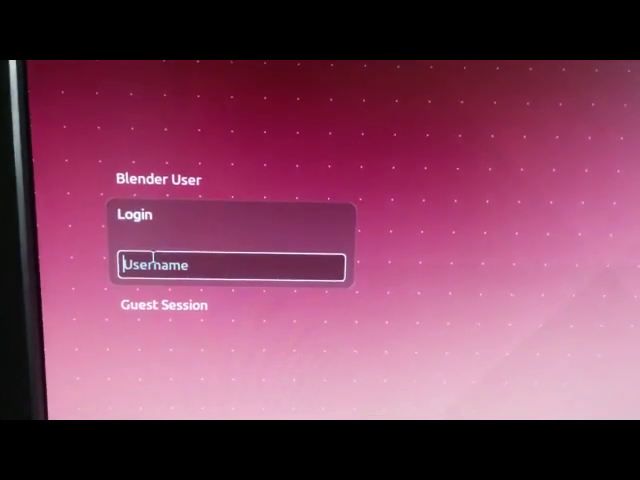
Log in at the LightDM screen as user 'root' with the new root password.
{"action": "type", "text": "r"}
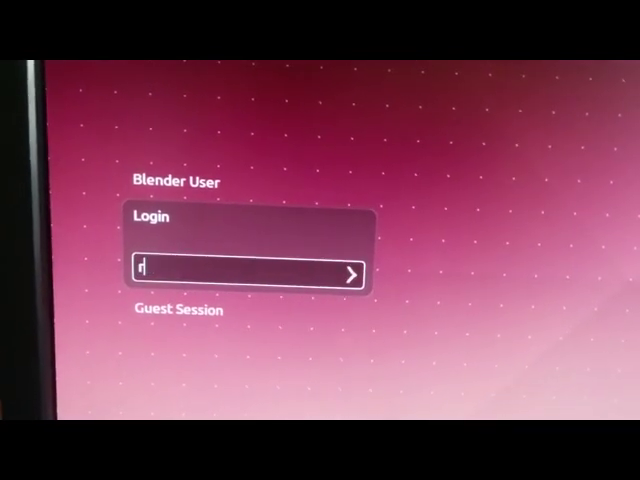
{"action": "type", "text": "oot"}
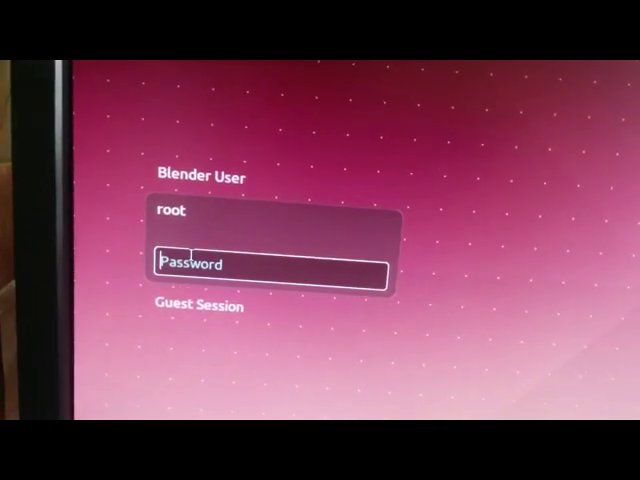
{"action": "type", "text": "***"}
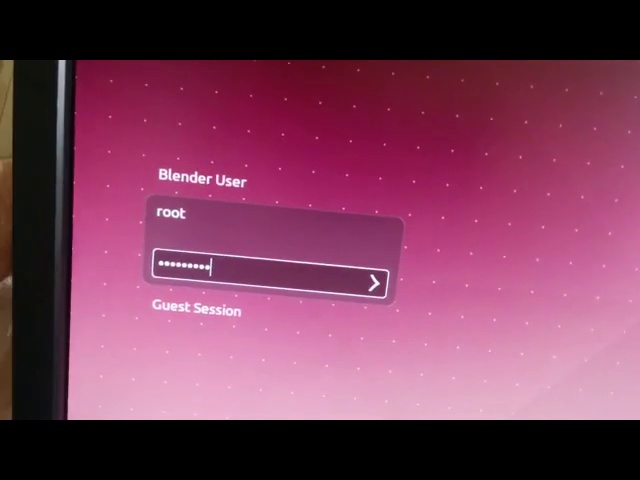
{"action": "left_click", "coordinate": [374, 279]}
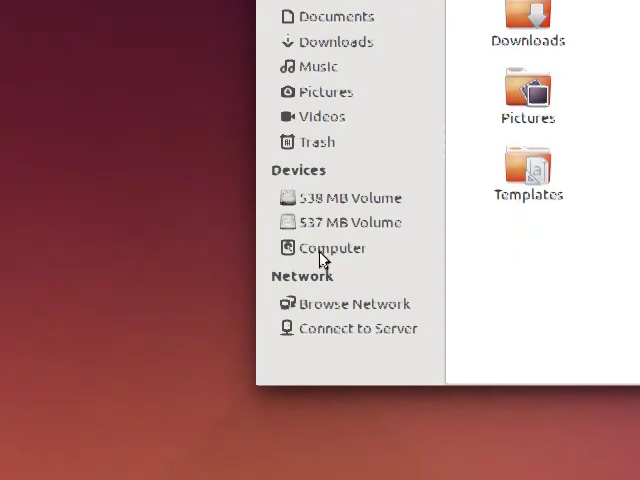
Browse from the root filesystem into etc and open its default folder.
{"action": "left_click", "coordinate": [332, 248]}
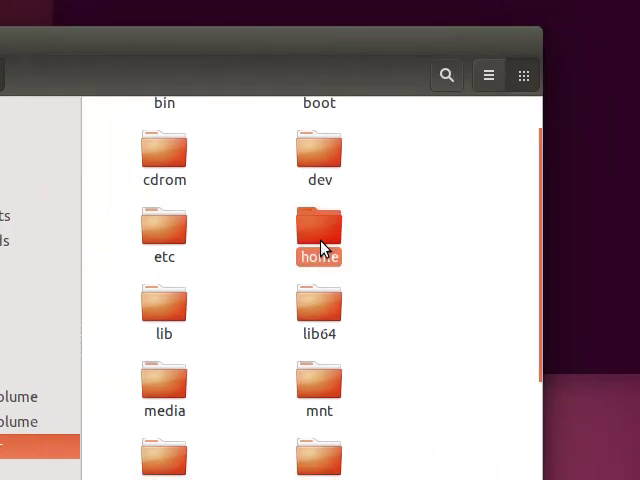
{"action": "double_click", "coordinate": [319, 235]}
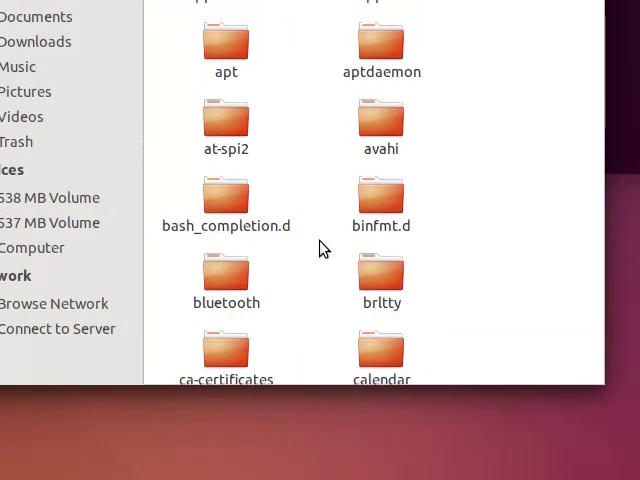
{"action": "scroll", "scroll_direction": "down", "scroll_amount": 3}
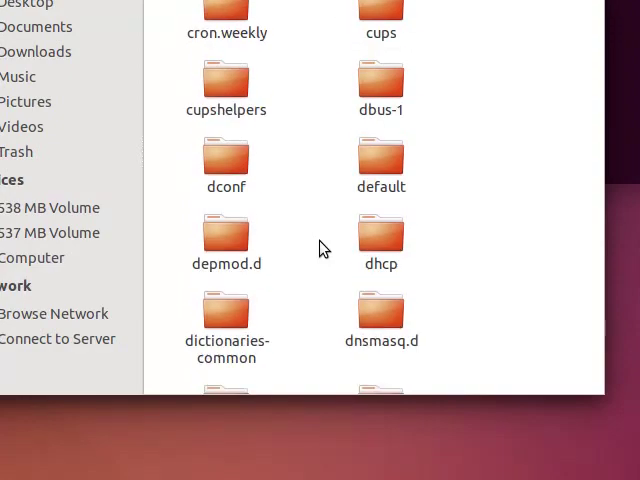
{"action": "left_click", "coordinate": [322, 240]}
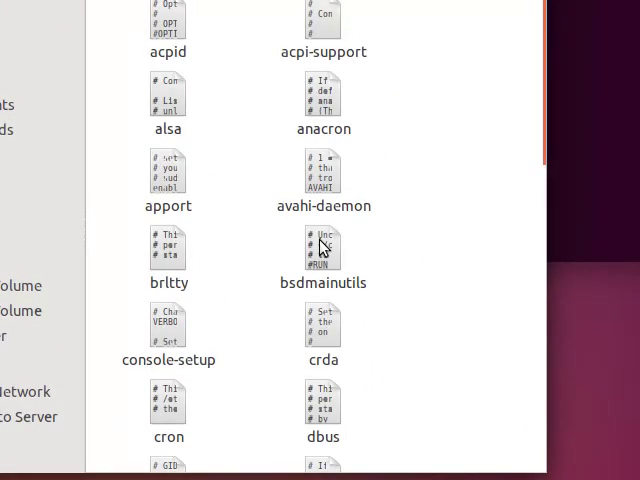
Paste the copied grub file into /etc/default, replacing the existing grub file.
{"action": "right_click", "coordinate": [322, 247]}
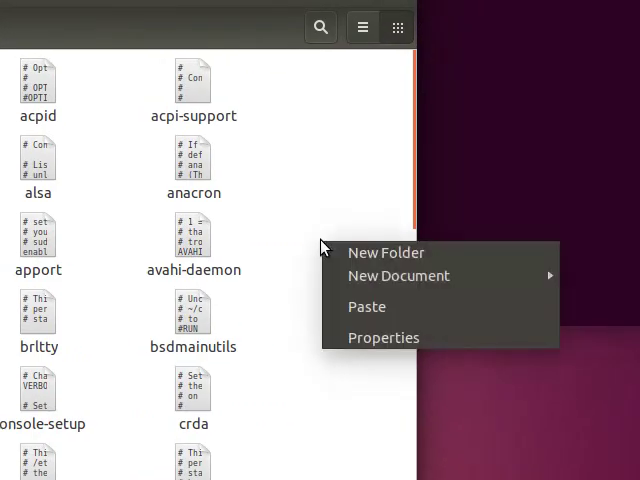
{"action": "left_click", "coordinate": [366, 306]}
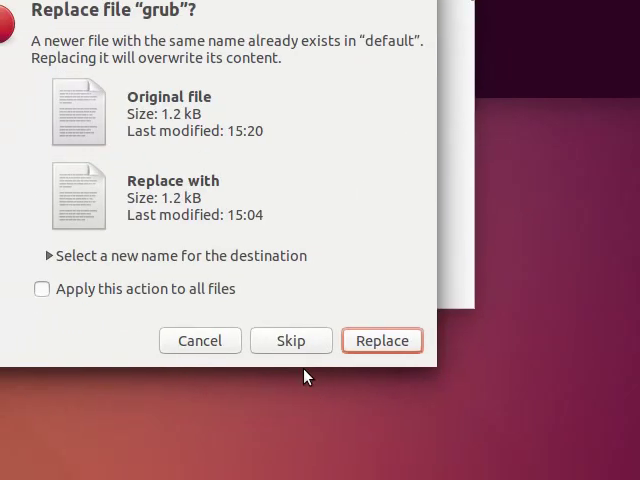
{"action": "left_click", "coordinate": [382, 340]}
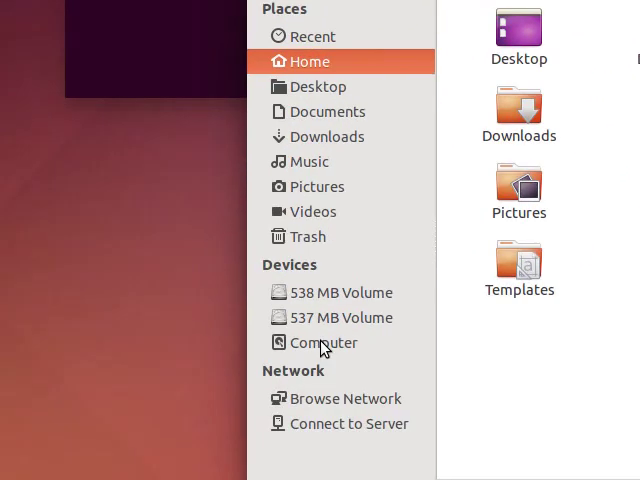
Reopen USB 3.0 Fix Steps from home's Downloads and copy its update-grub command.
{"action": "left_click", "coordinate": [324, 342]}
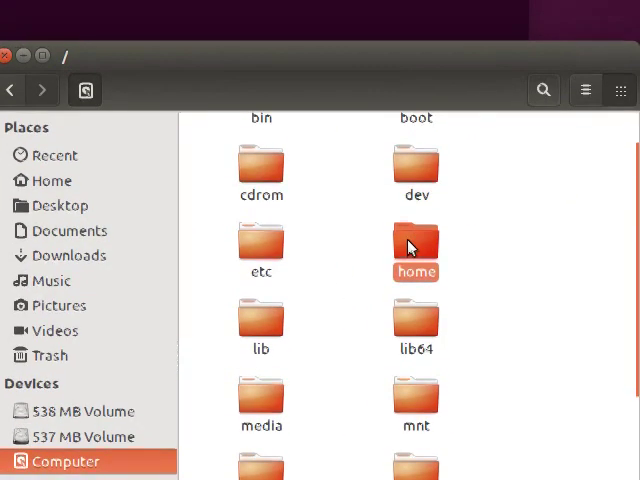
{"action": "double_click", "coordinate": [415, 247]}
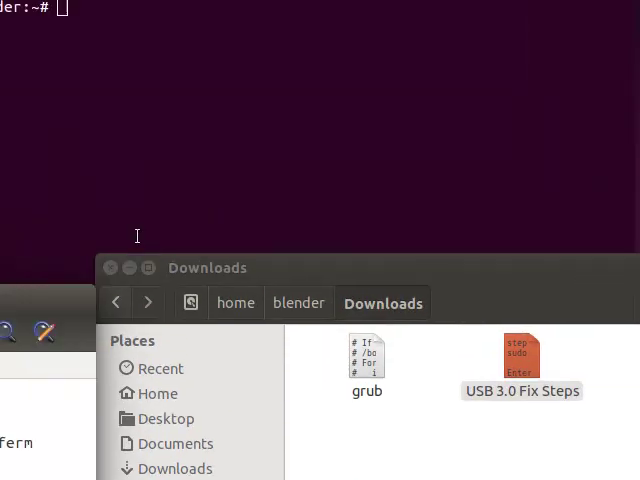
{"action": "double_click", "coordinate": [520, 360]}
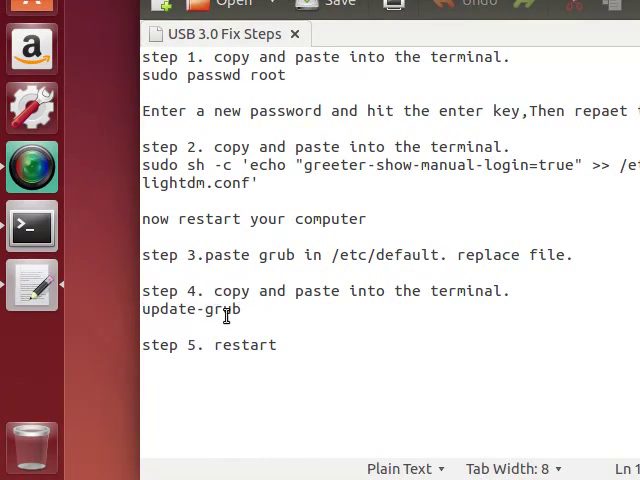
{"action": "double_click", "coordinate": [190, 309]}
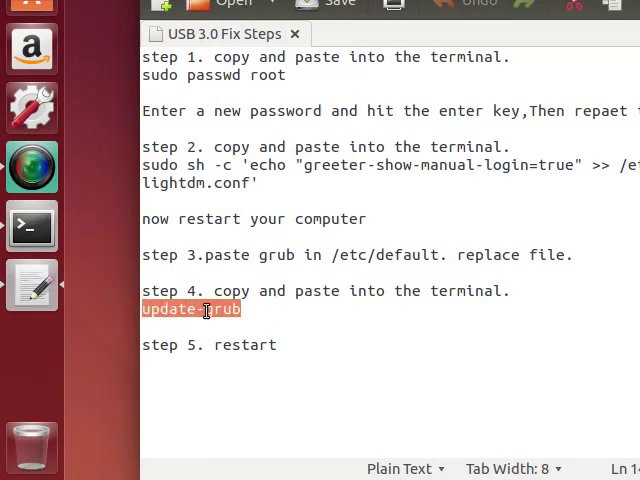
{"action": "right_click", "coordinate": [204, 309]}
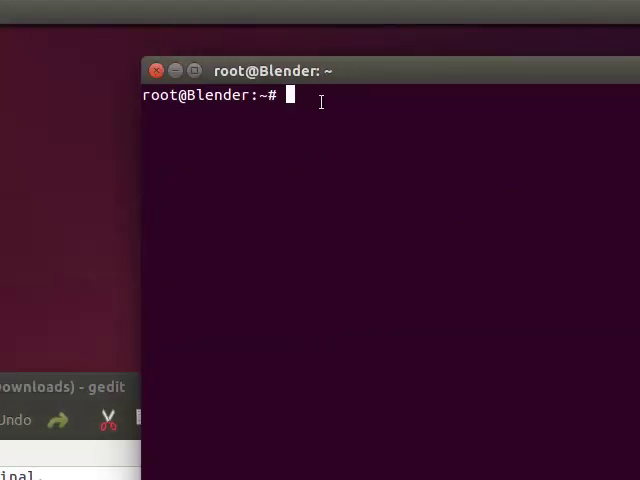
Run update-grub as root, close Terminal, and start a restart from the session menu.
{"action": "type", "text": "update-grub"}
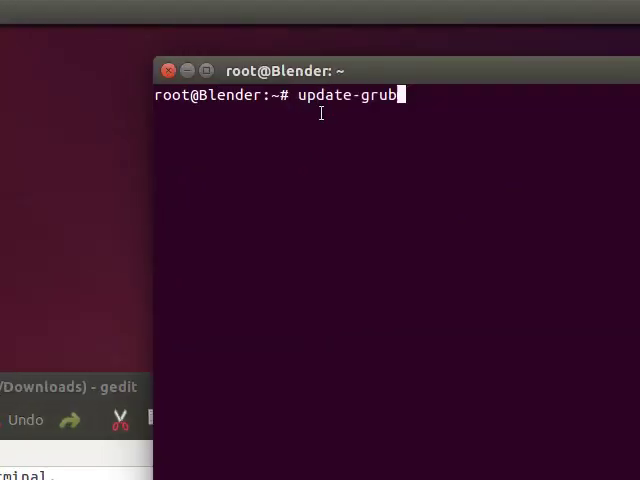
{"action": "key", "text": "Return"}
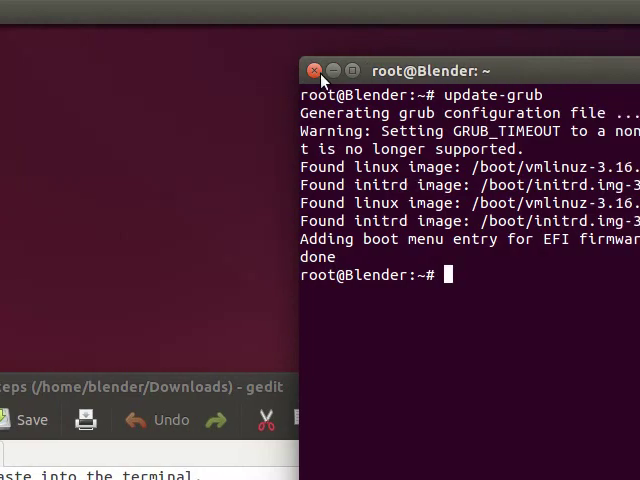
{"action": "left_click", "coordinate": [314, 70]}
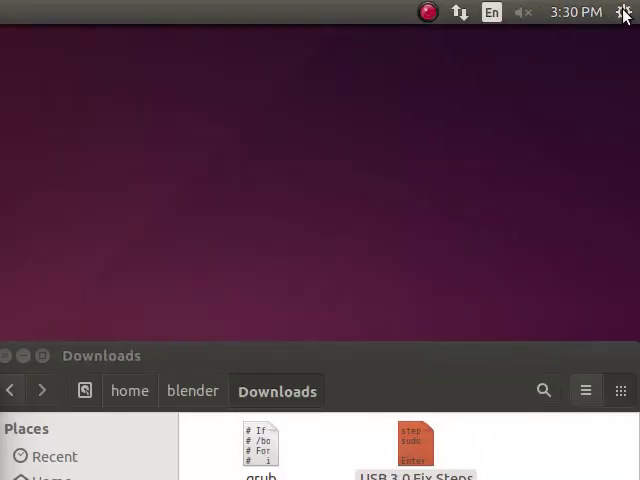
{"action": "left_click", "coordinate": [624, 12]}
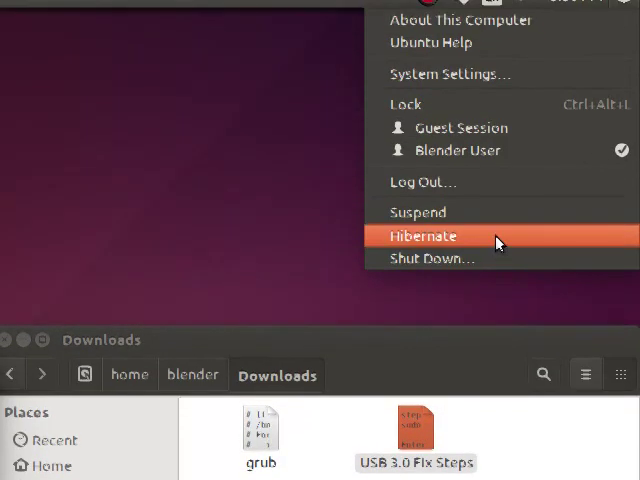
{"action": "left_click", "coordinate": [422, 236]}
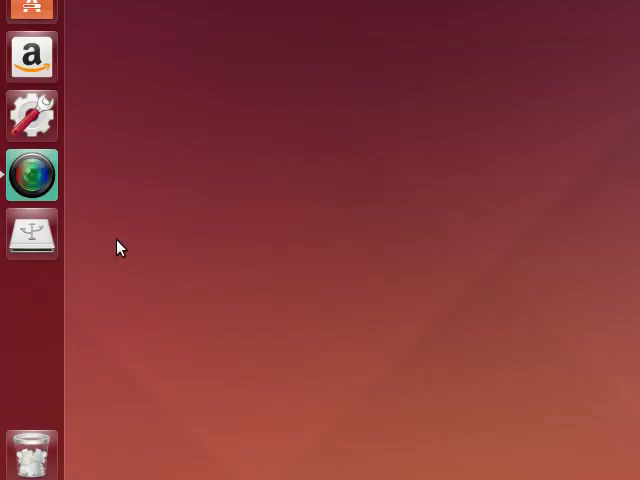
{"action": "mouse_move", "coordinate": [32, 238]}
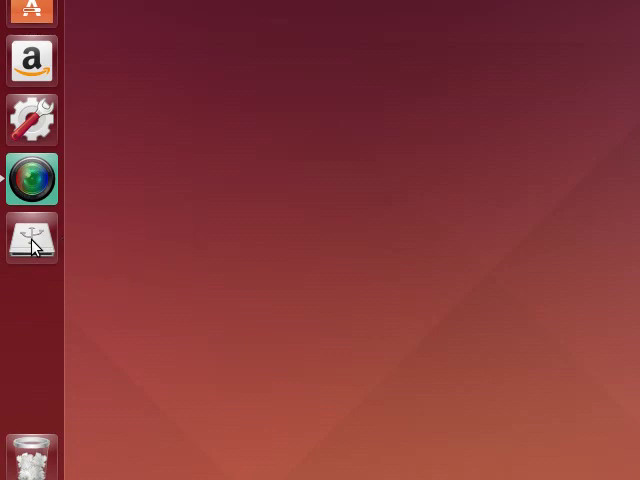
Open the removable USB drive from the launcher and scroll through its folders.
{"action": "left_click", "coordinate": [32, 238]}
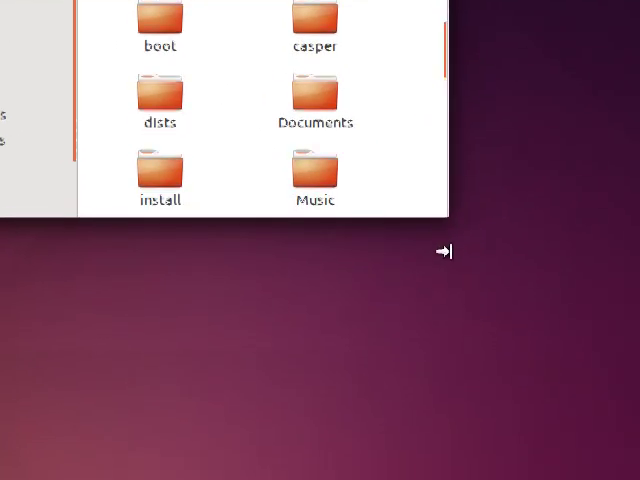
{"action": "scroll", "scroll_direction": "down", "scroll_amount": 3}
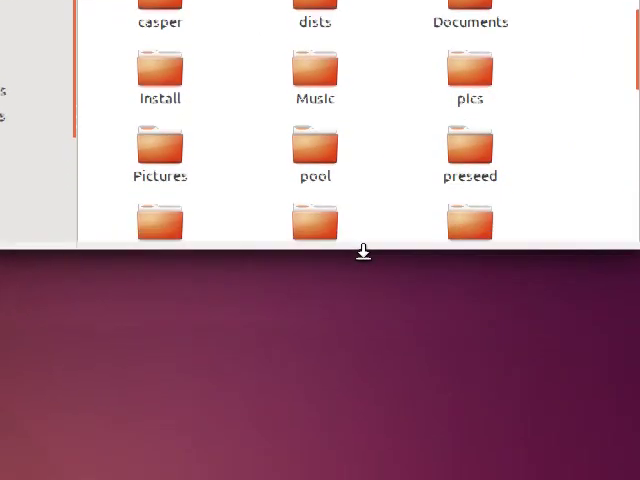